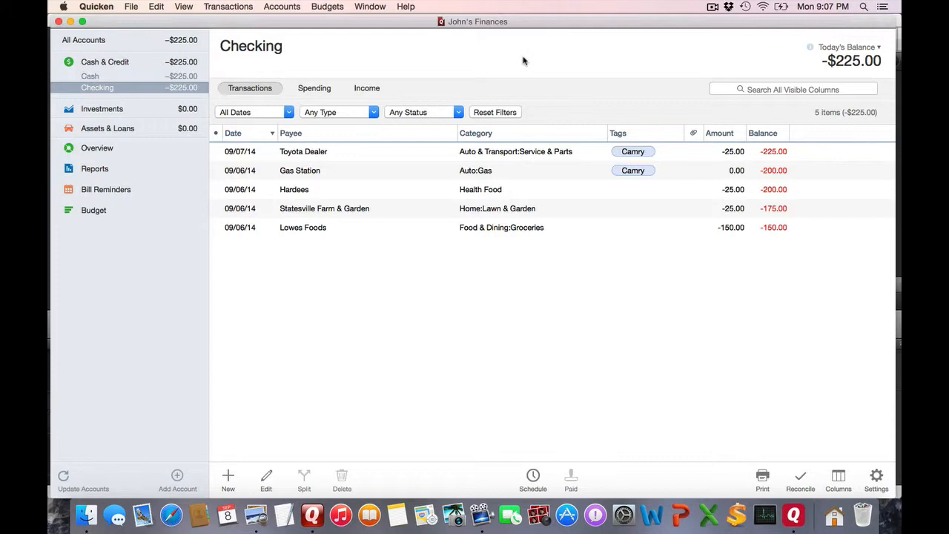
pyautogui.moveTo(477, 22)
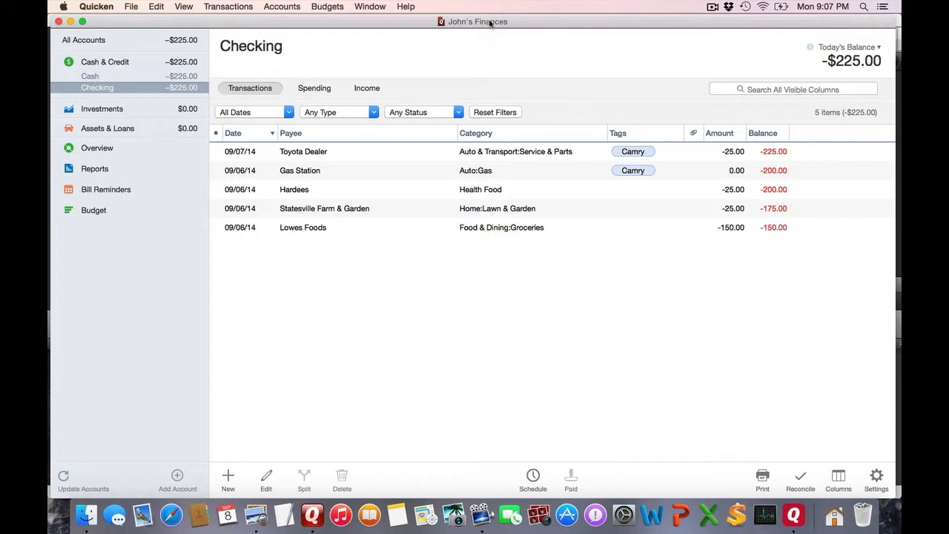
# - Switch away from the Quicken checking register so the Finder desktop shows
pyautogui.click(474, 21)
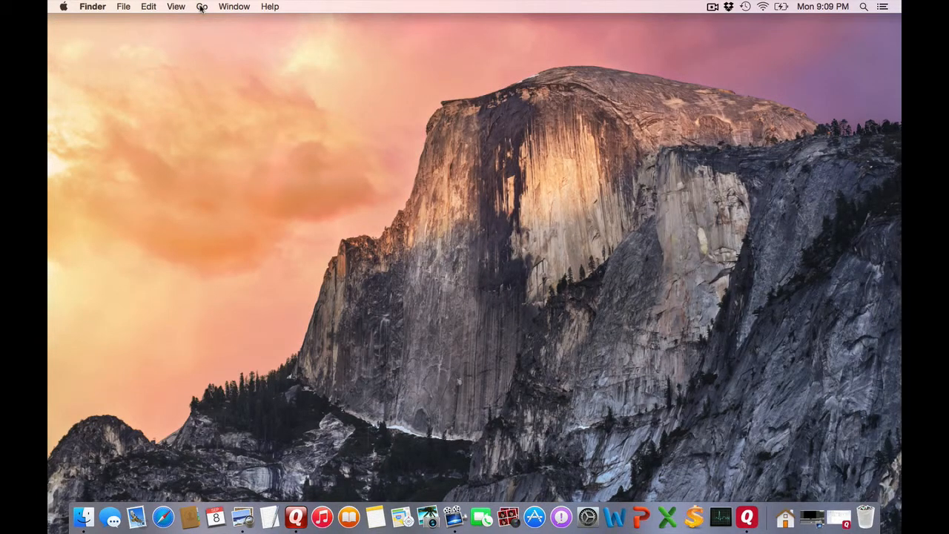
# - Browse Library > Application Support > Quicken 2015 in Finder to see its Backups, Documents, Downloads and Logs folders
pyautogui.click(202, 6)
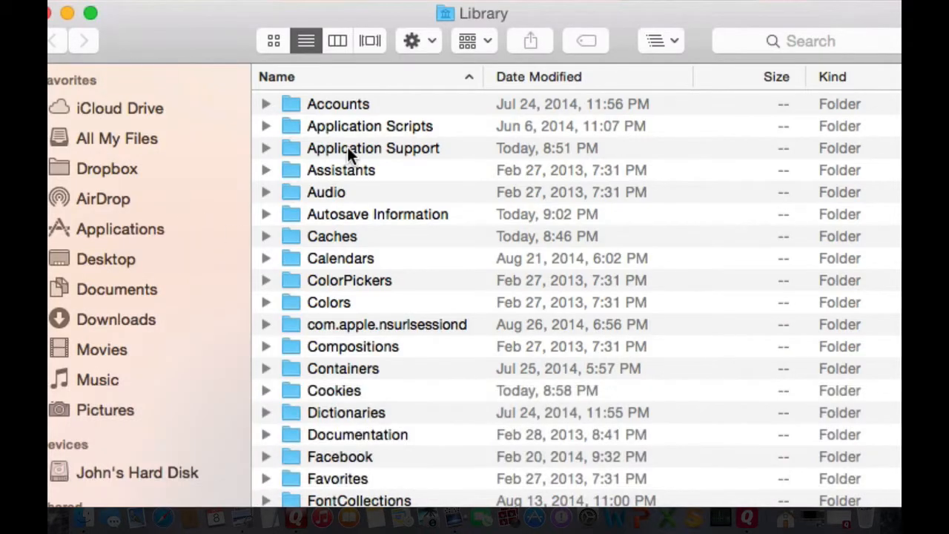
pyautogui.doubleClick(374, 149)
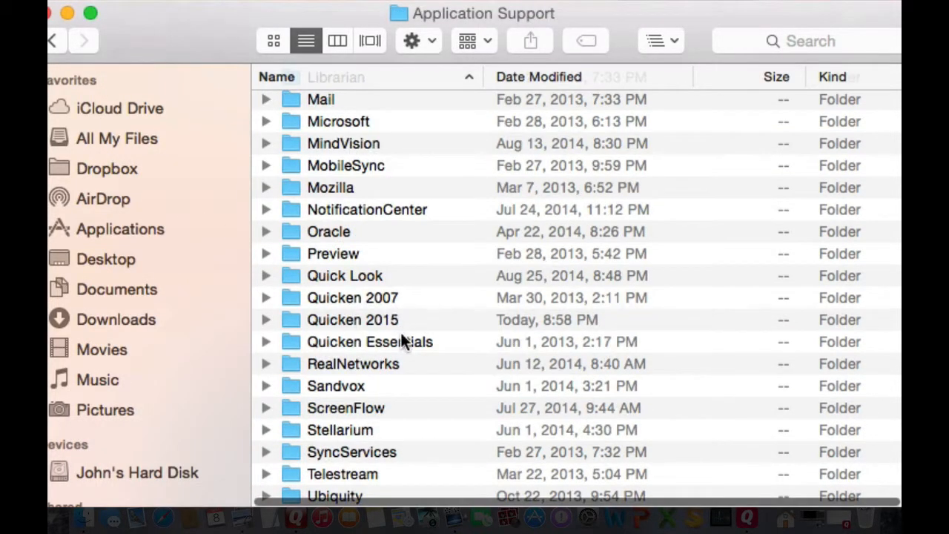
pyautogui.doubleClick(350, 320)
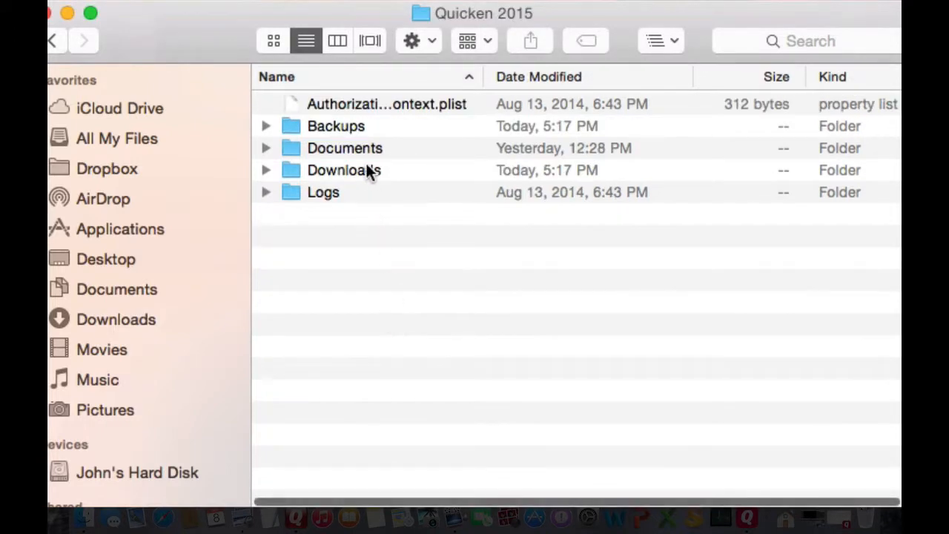
pyautogui.rightClick(344, 148)
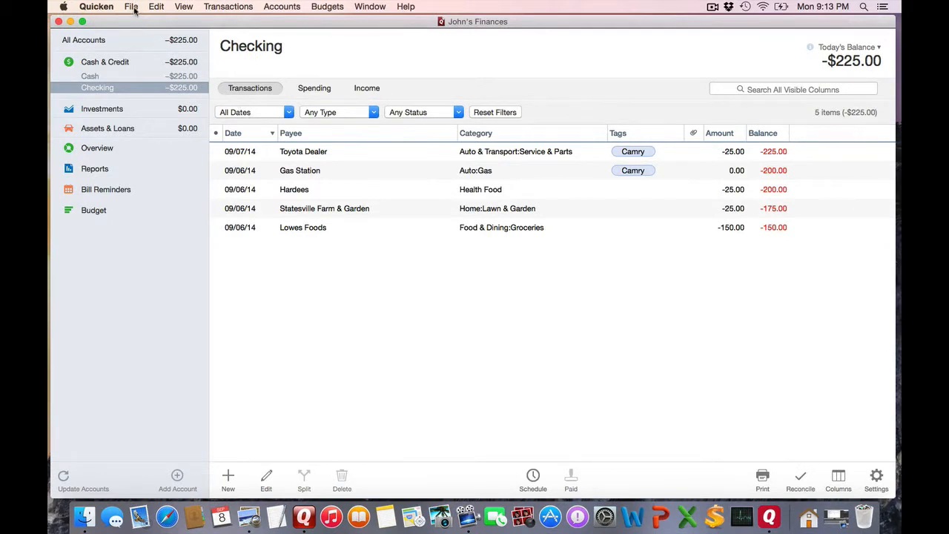
# - Show the File commands Rename, Move To, Save a Backup and Restore from Backup for the data file
pyautogui.click(134, 6)
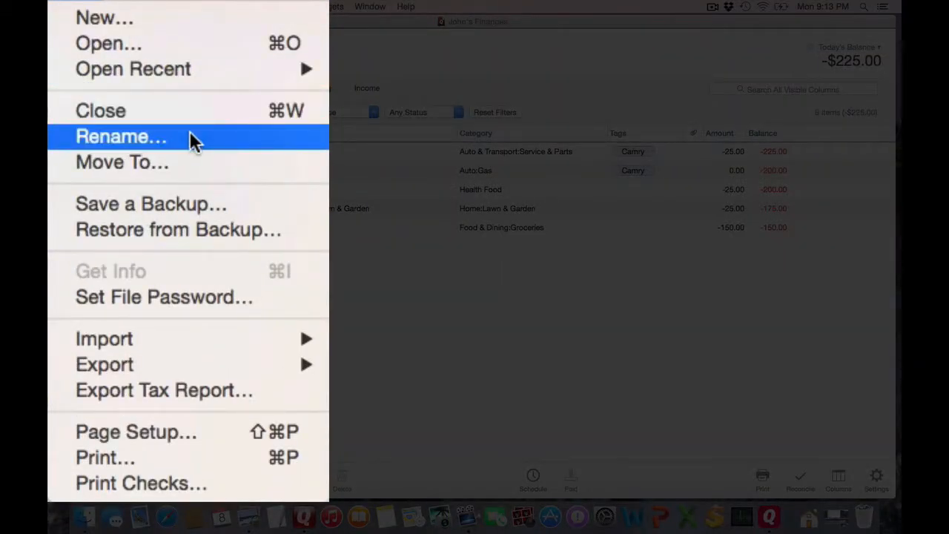
pyautogui.moveTo(202, 164)
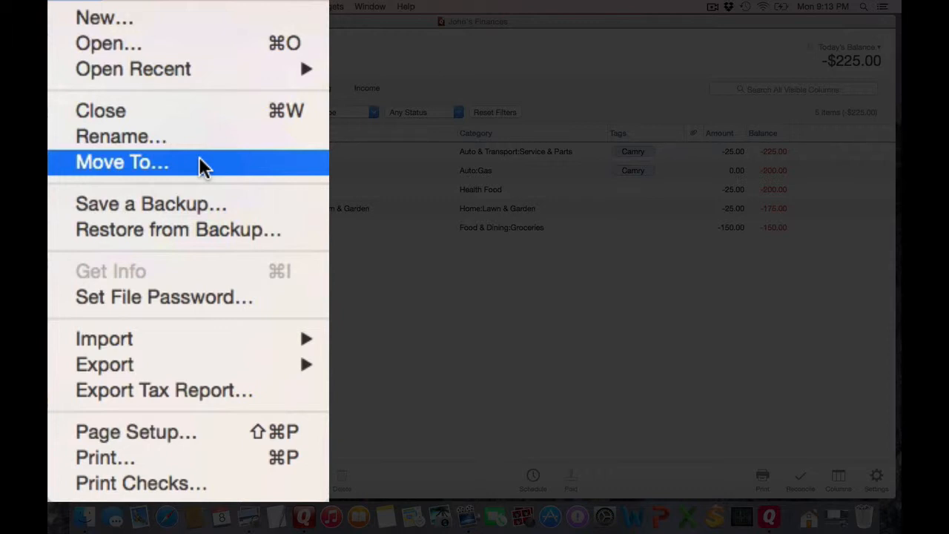
pyautogui.moveTo(214, 203)
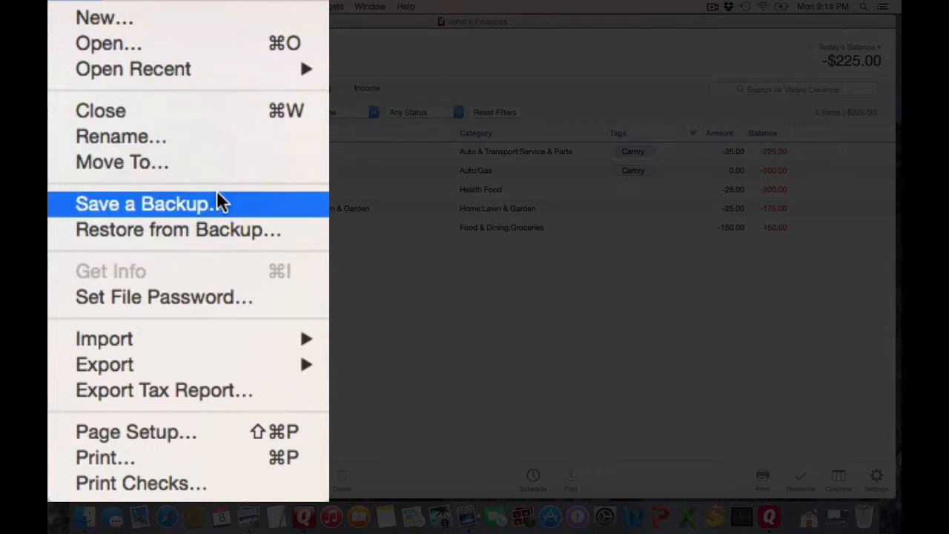
pyautogui.moveTo(238, 229)
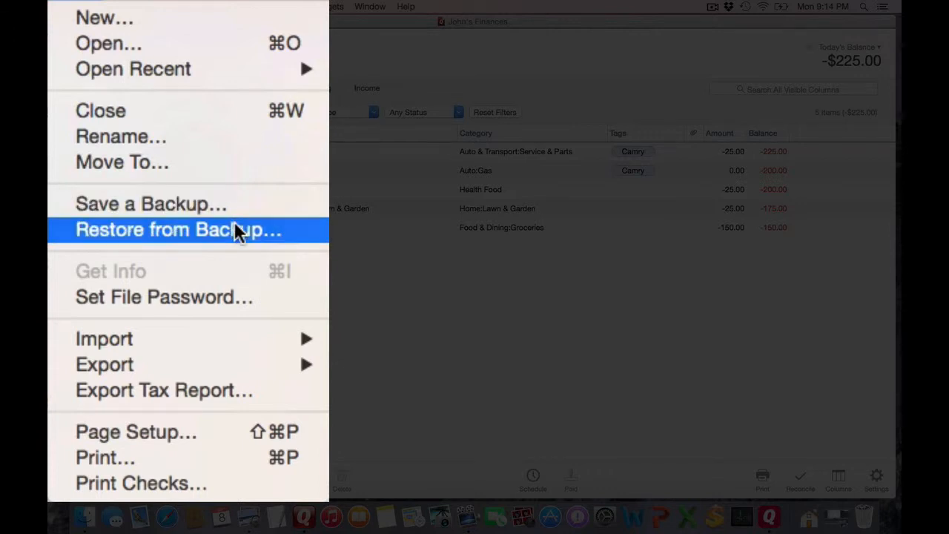